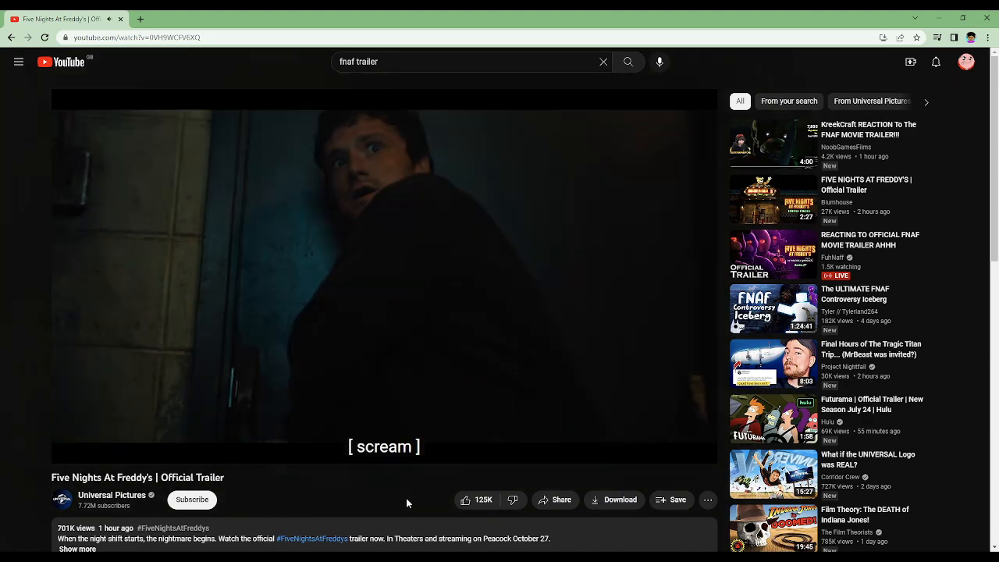
{"action": "mouse_move", "coordinate": [393, 263]}
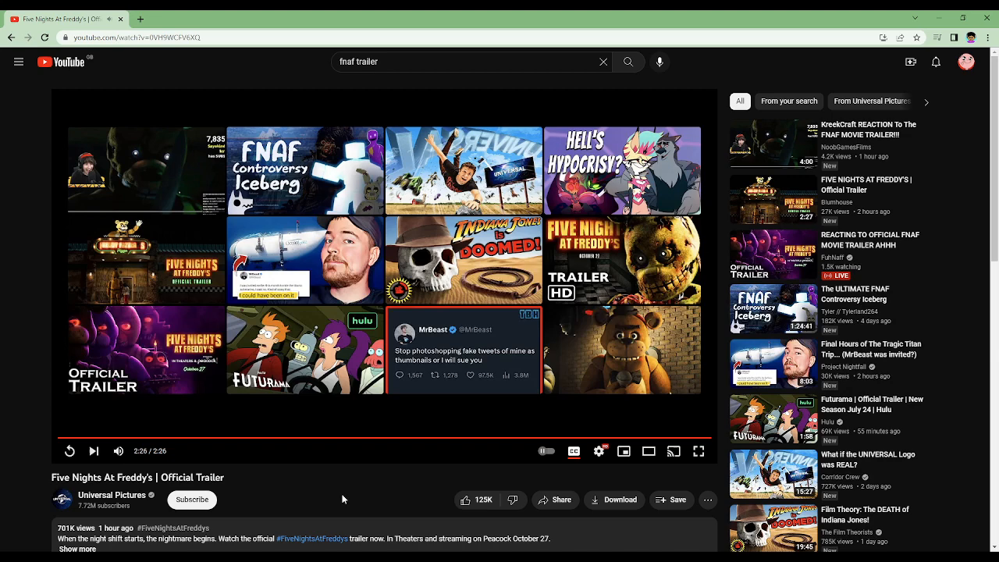
{"action": "mouse_move", "coordinate": [607, 318]}
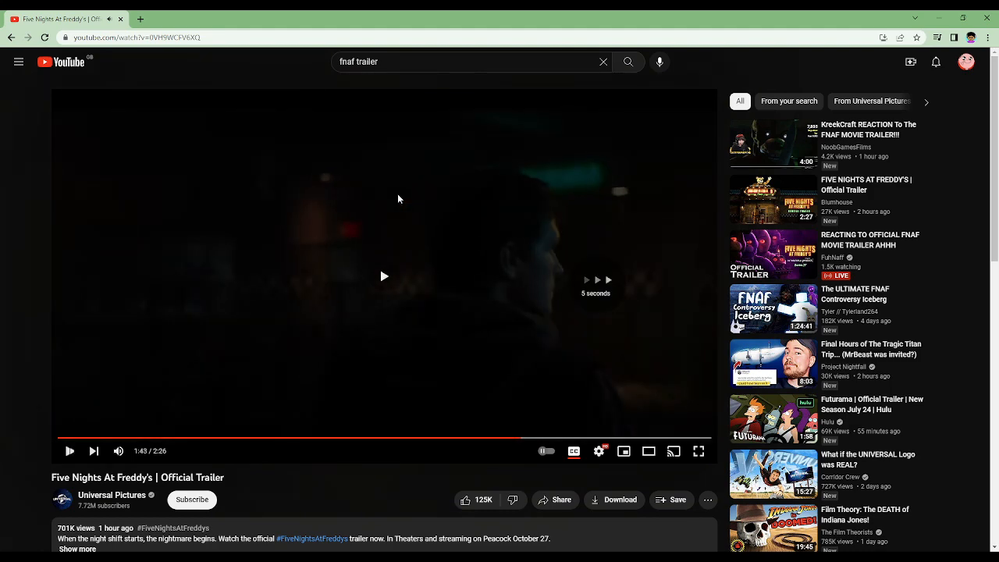
Resume the trailer and let it run through the hospital room scene to about 2:12.
{"action": "left_click", "coordinate": [384, 275]}
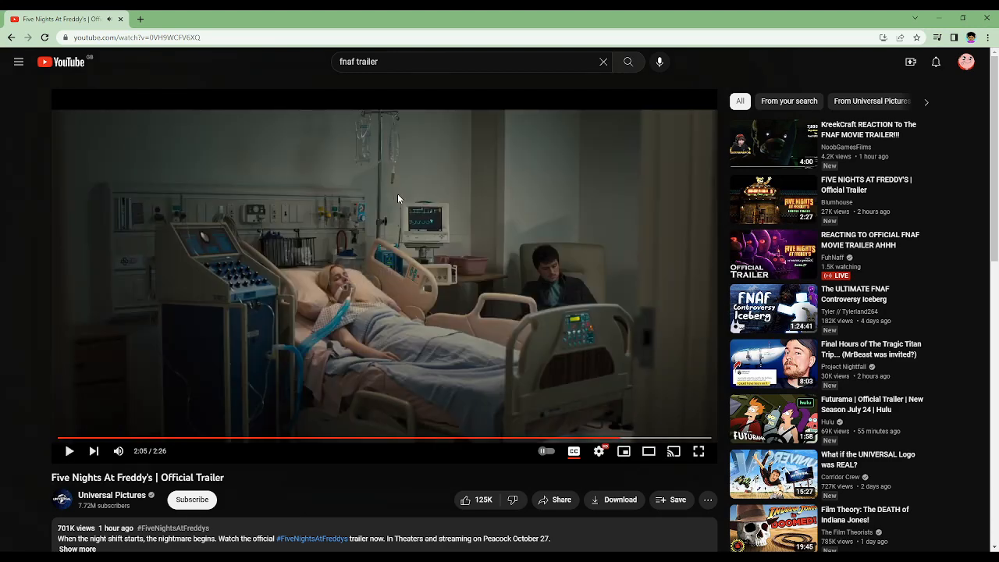
{"action": "mouse_move", "coordinate": [499, 278]}
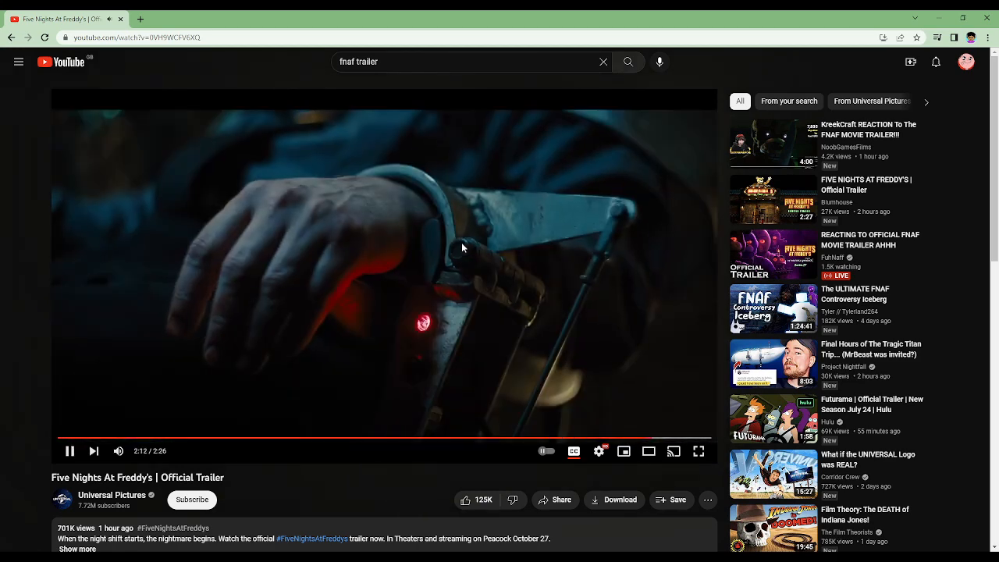
Pause on the close-up face at 2:13, then resume toward the October 27 ending card.
{"action": "left_click", "coordinate": [68, 451]}
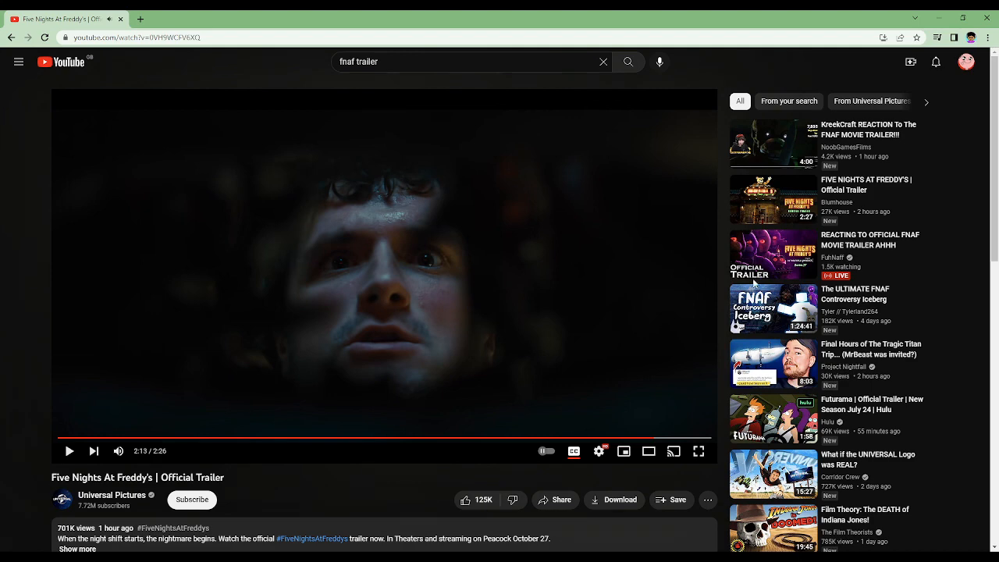
{"action": "left_click", "coordinate": [68, 451]}
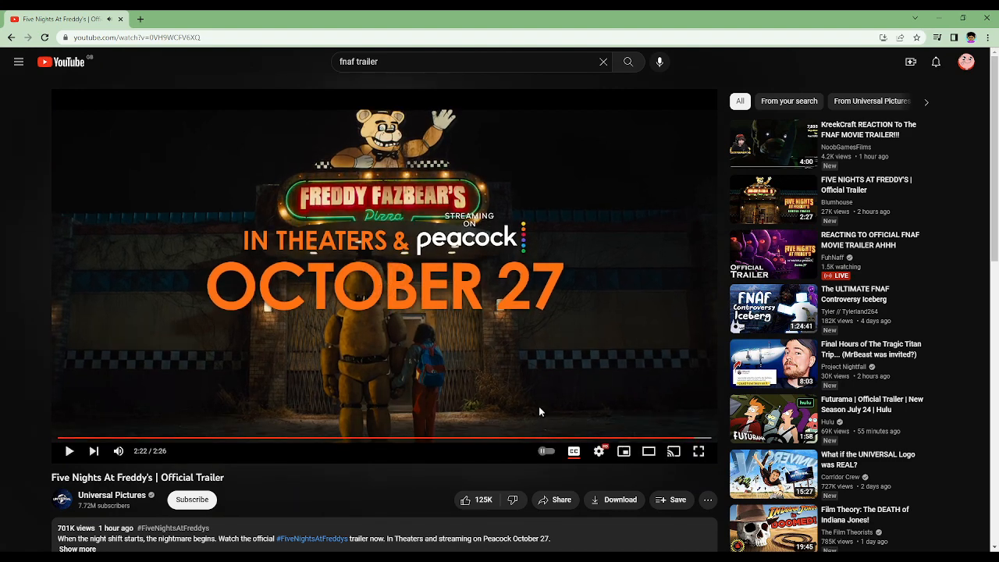
{"action": "mouse_move", "coordinate": [493, 390]}
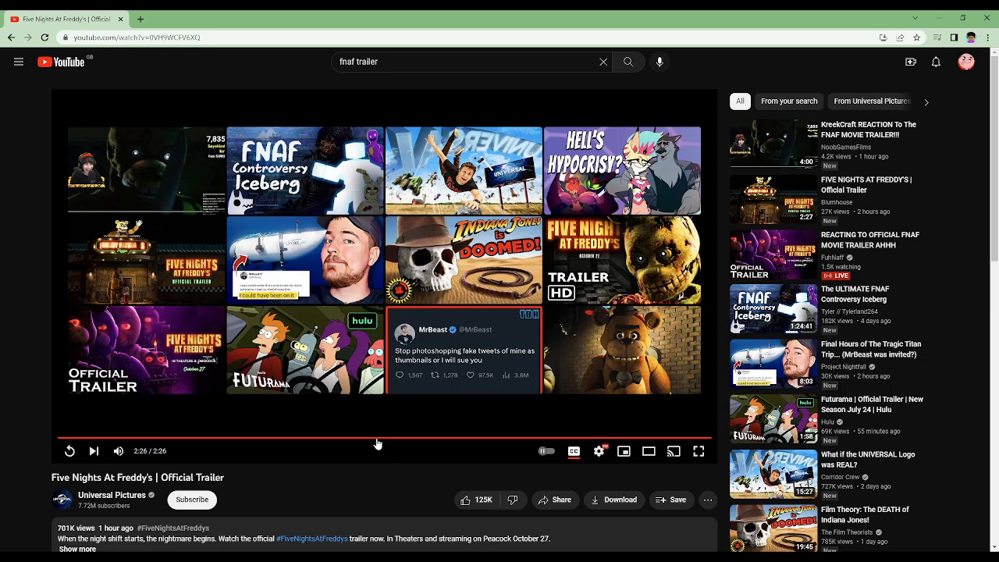
{"action": "mouse_move", "coordinate": [156, 427]}
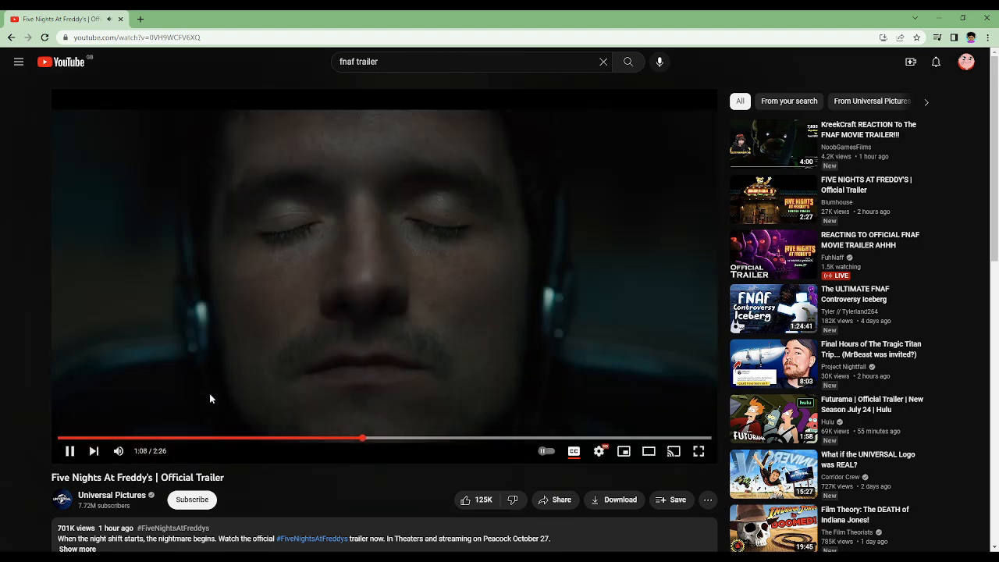
{"action": "mouse_move", "coordinate": [223, 439]}
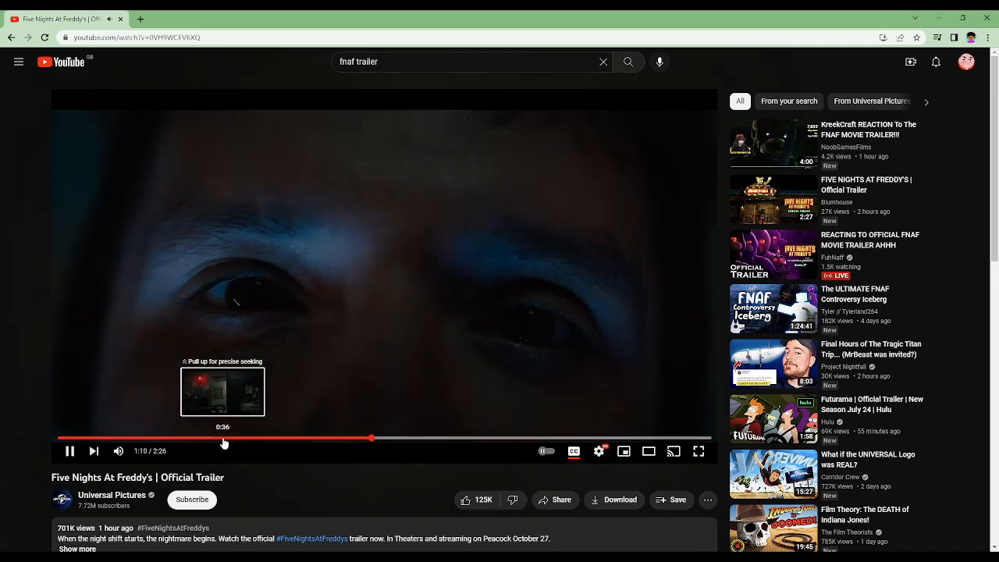